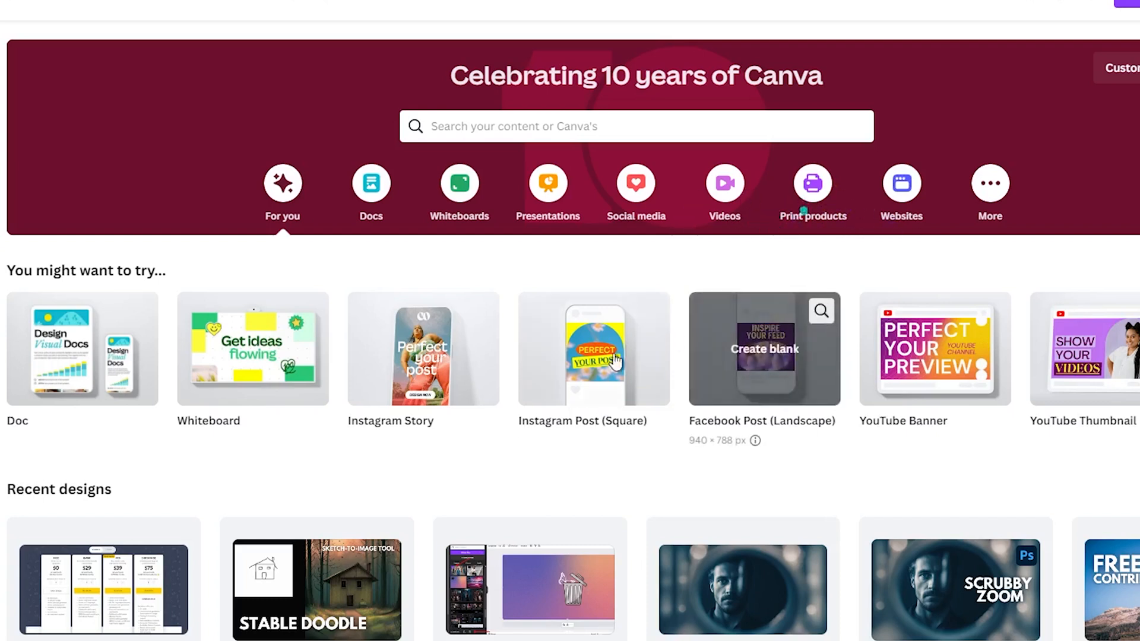
mouse_move(576, 485)
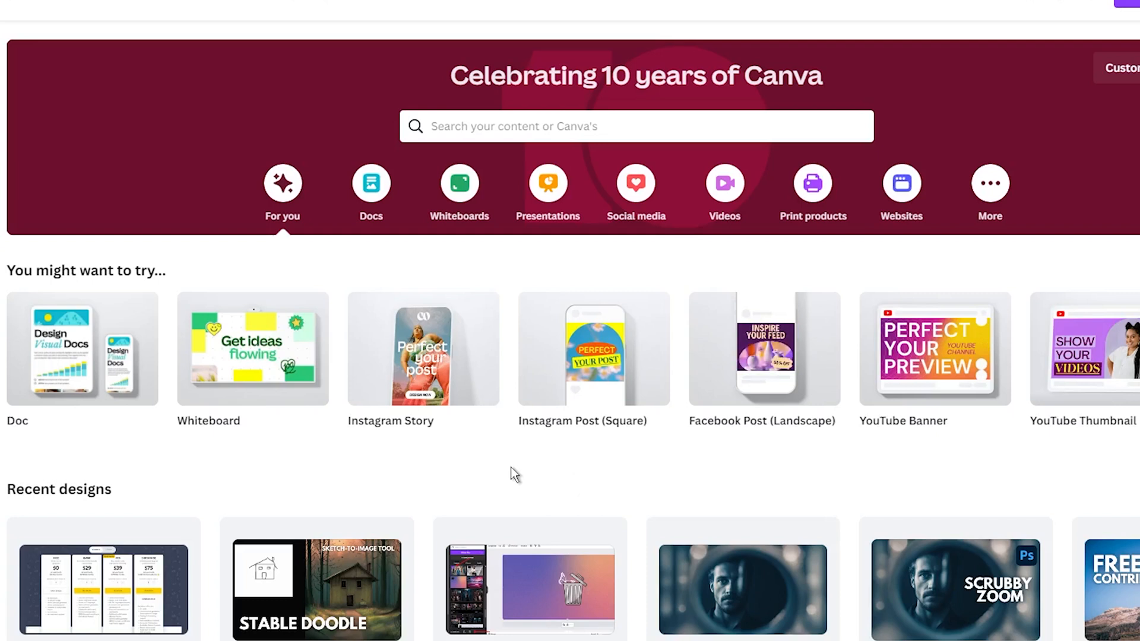
mouse_move(658, 351)
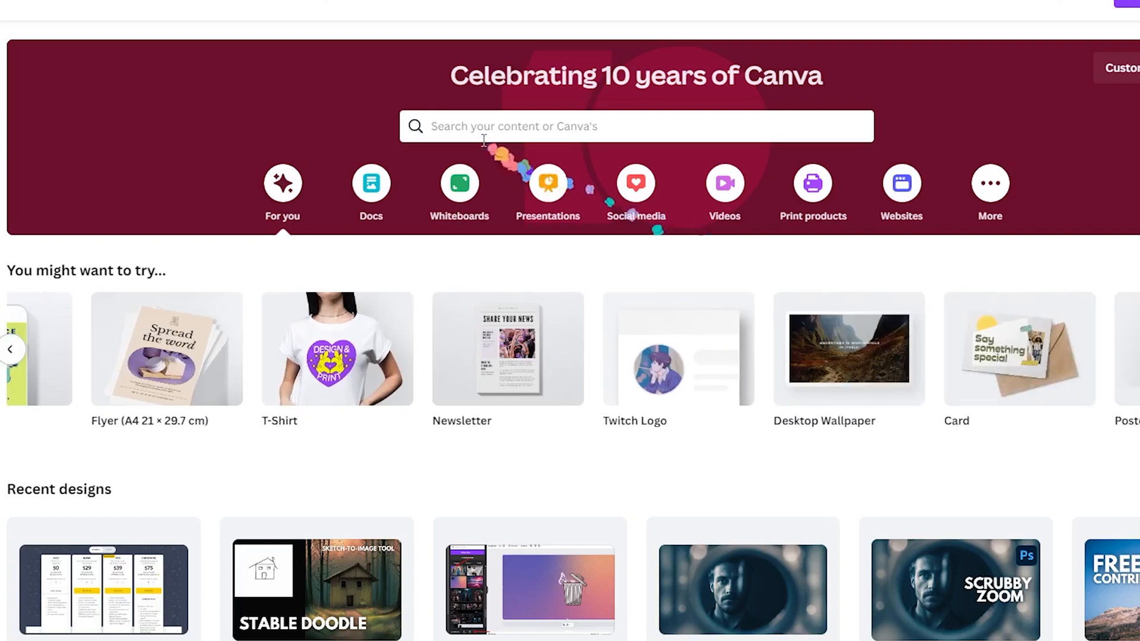
Create a blank Instagram Post (Square) design and open its background colour palette.
left_click(636, 126)
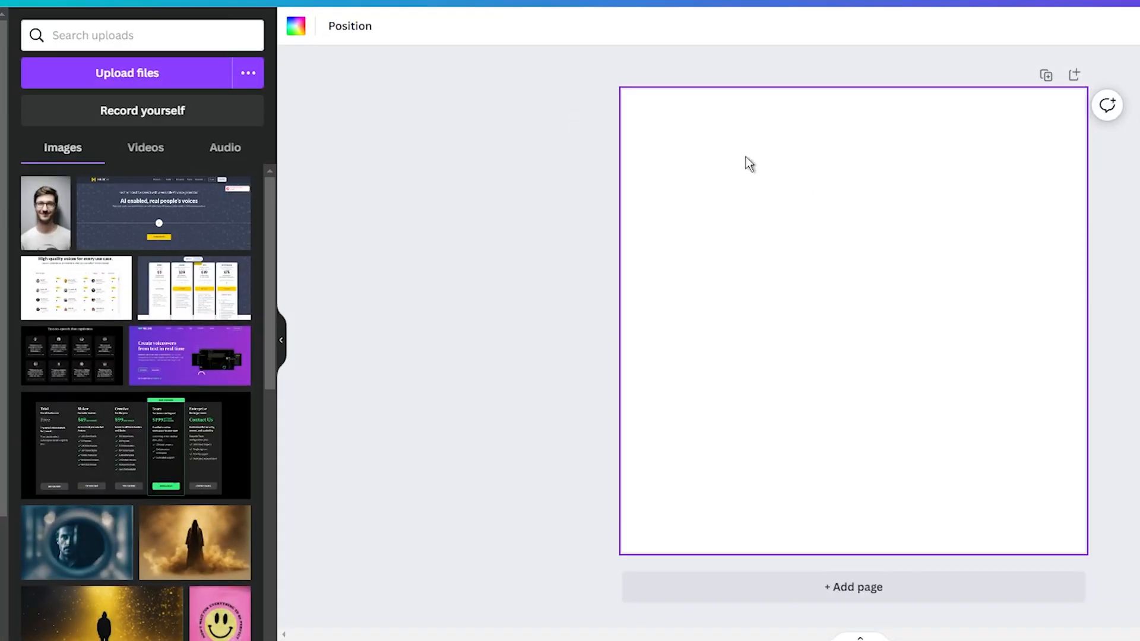
mouse_move(310, 52)
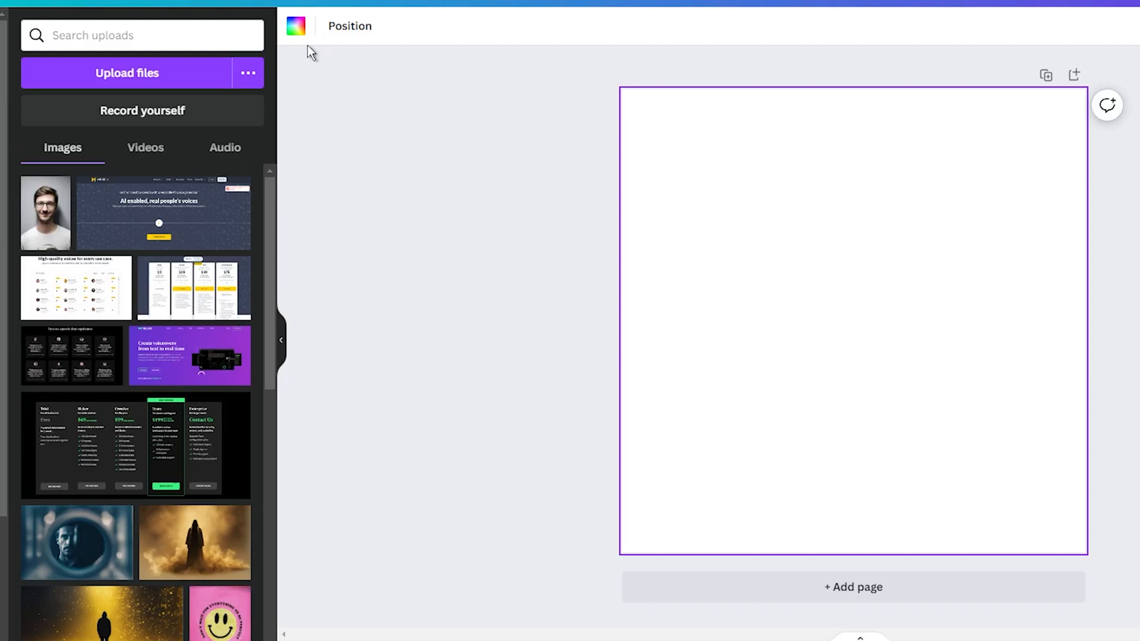
left_click(295, 26)
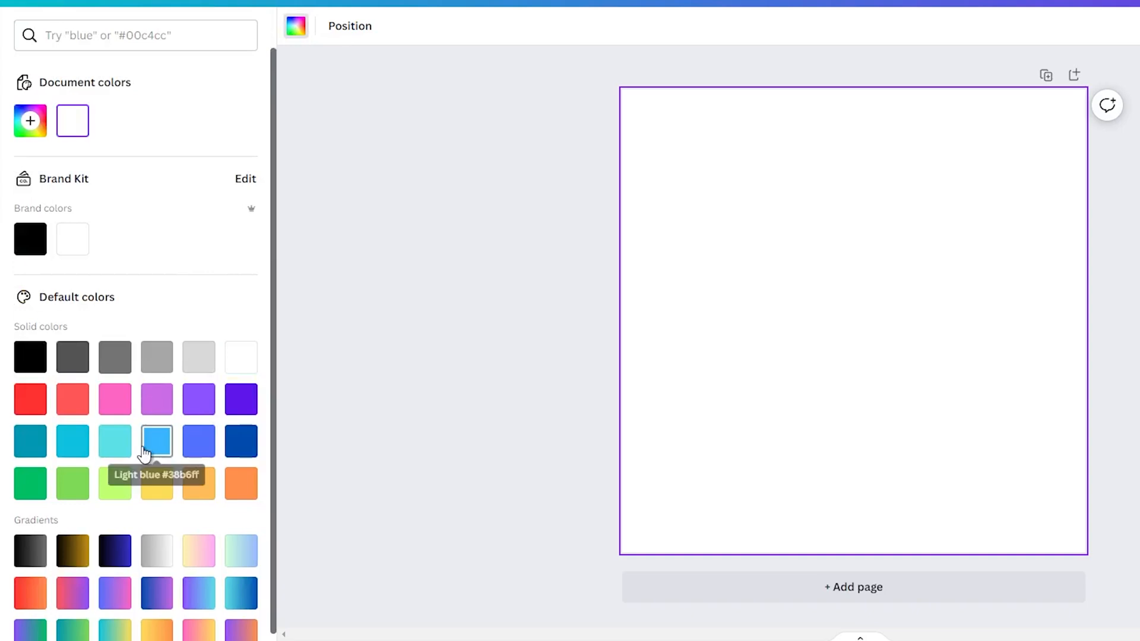
Fill the page with Light blue, then lighten it to a pale blue.
left_click(156, 440)
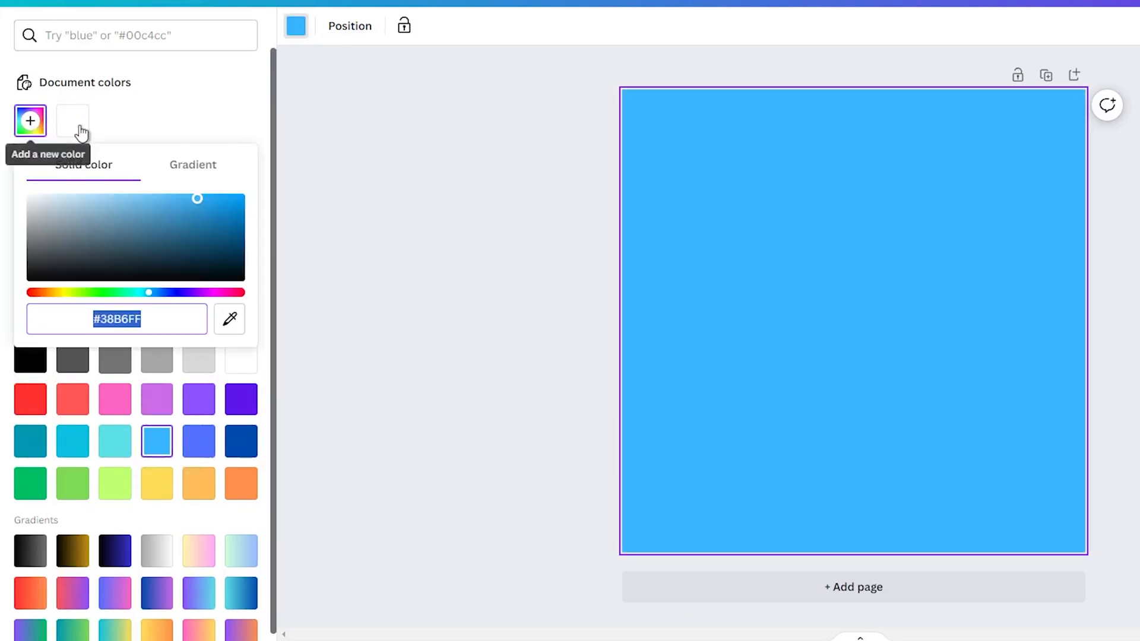
left_click_drag(197, 198, 120, 199)
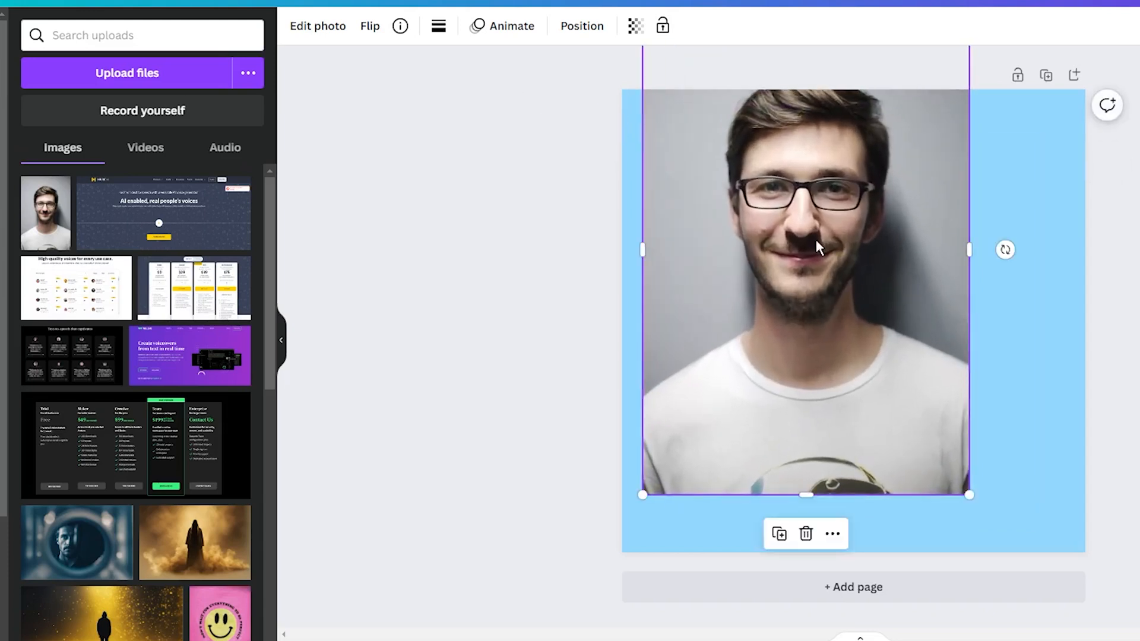
Scale the portrait up to fill the page height and bring up Edit photo.
left_click_drag(643, 494, 680, 114)
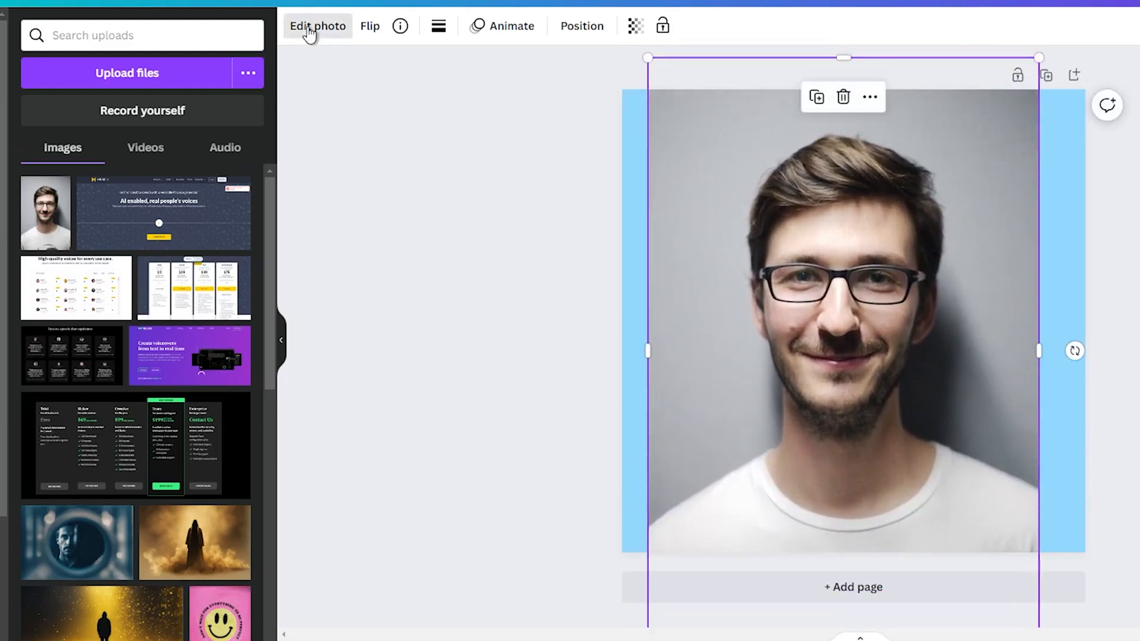
left_click(317, 25)
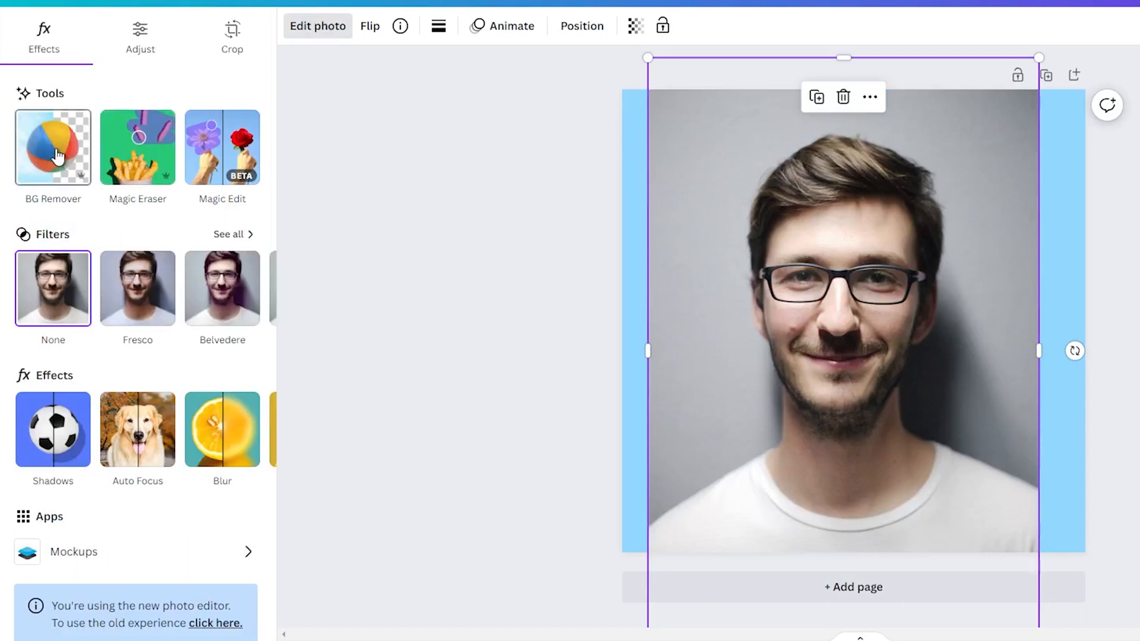
Remove the portrait's grey backdrop with BG Remover and revert to the old editor.
left_click(53, 147)
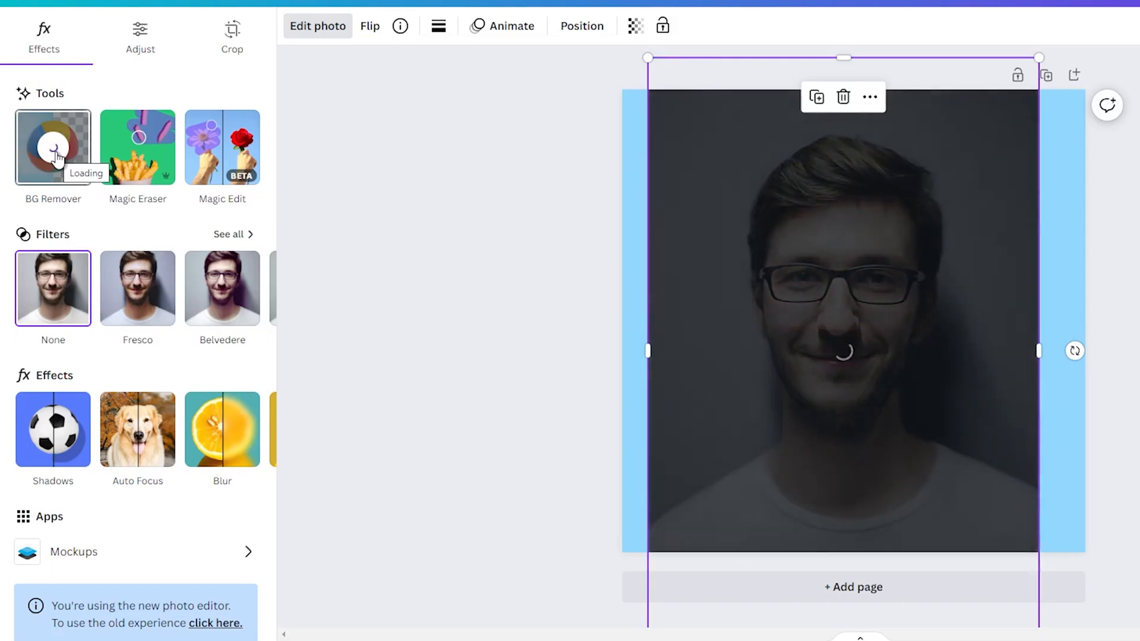
left_click(52, 146)
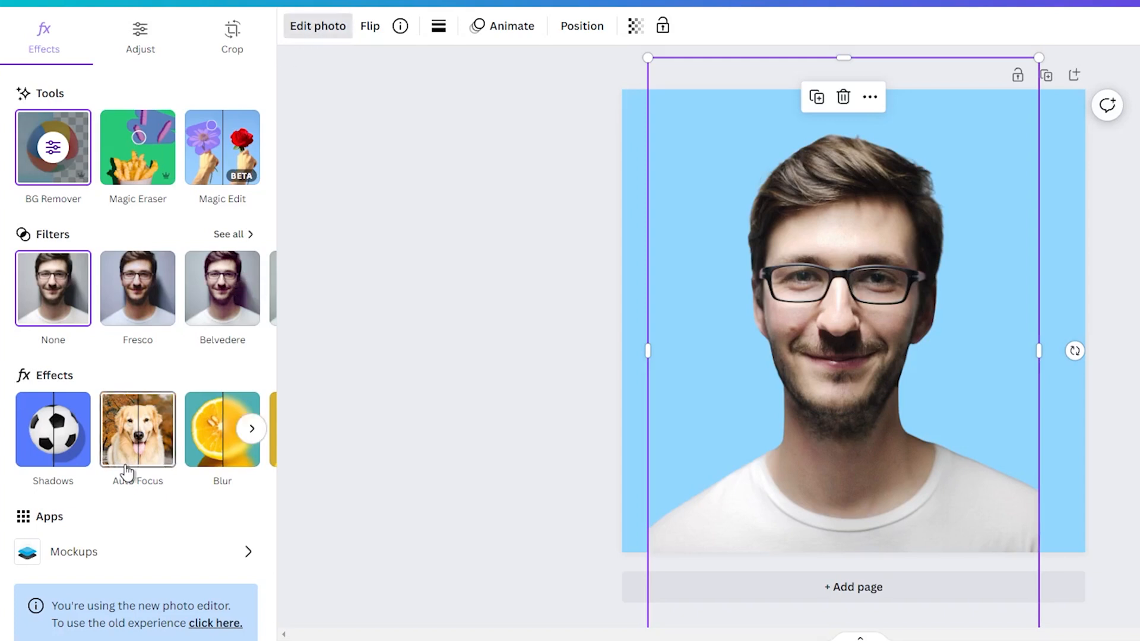
mouse_move(222, 147)
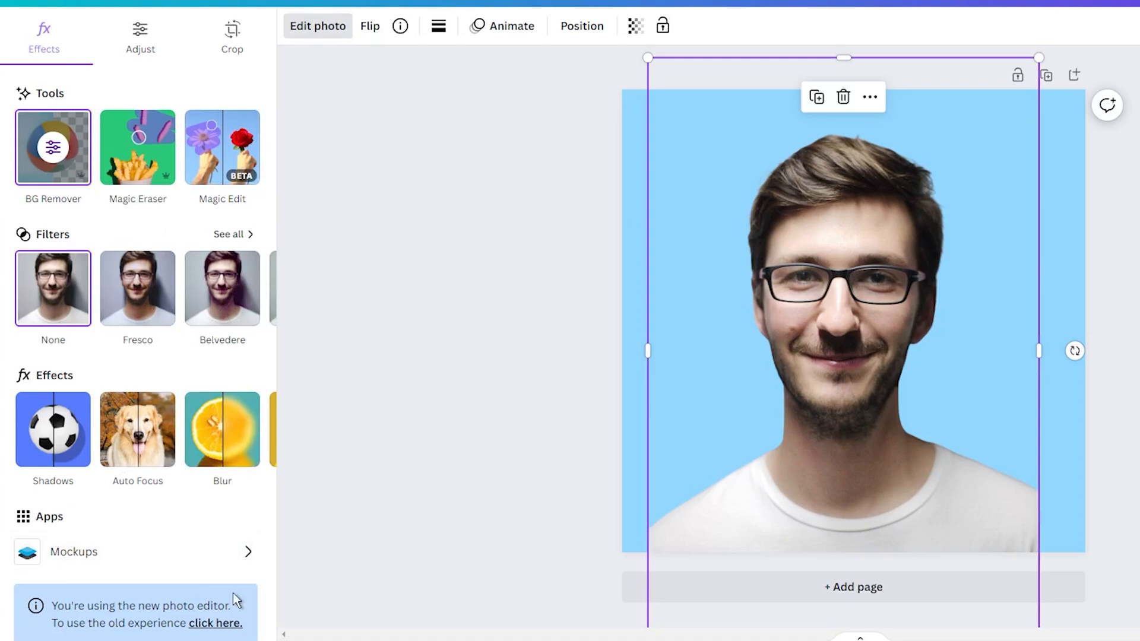
left_click(215, 623)
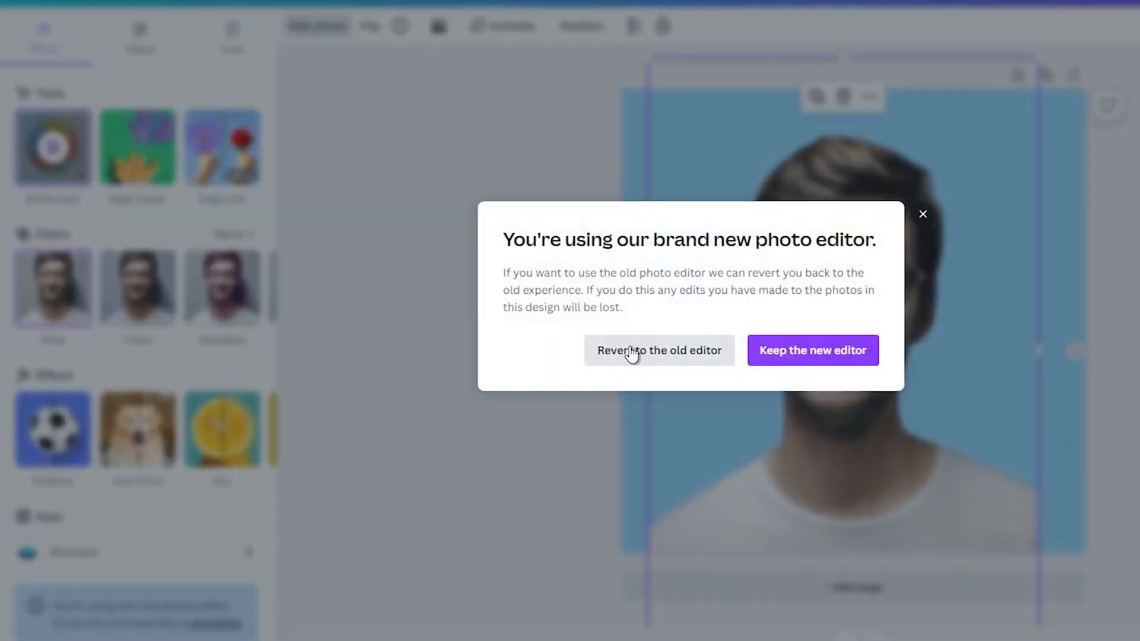
left_click(813, 350)
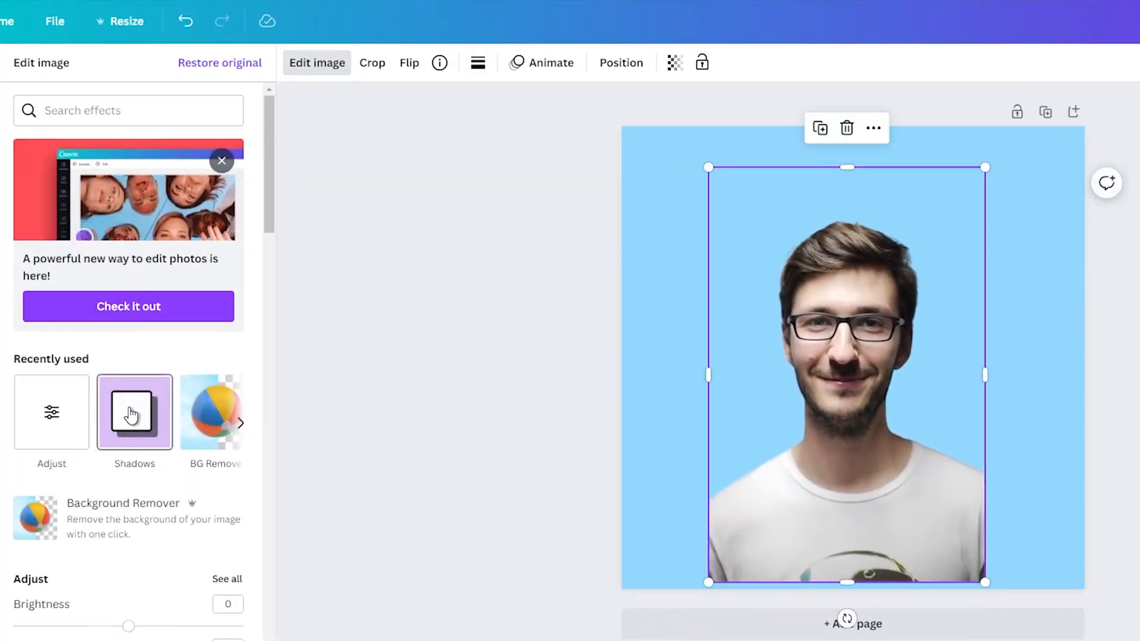
Apply the Glow shadow effect to the cutout and open its colour settings.
left_click(133, 411)
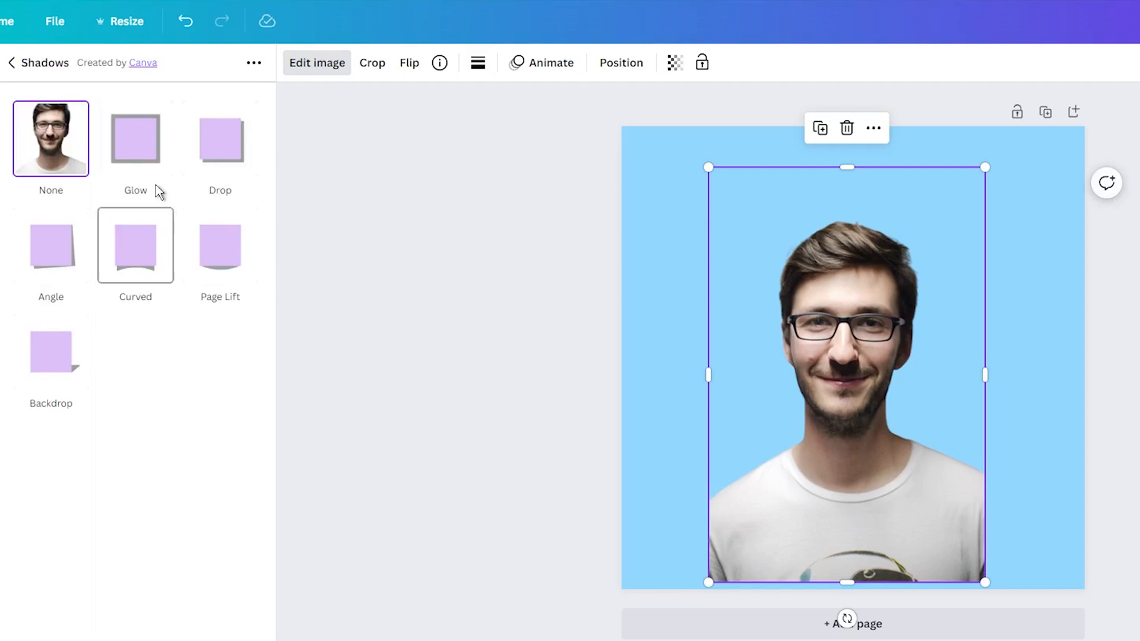
left_click(136, 138)
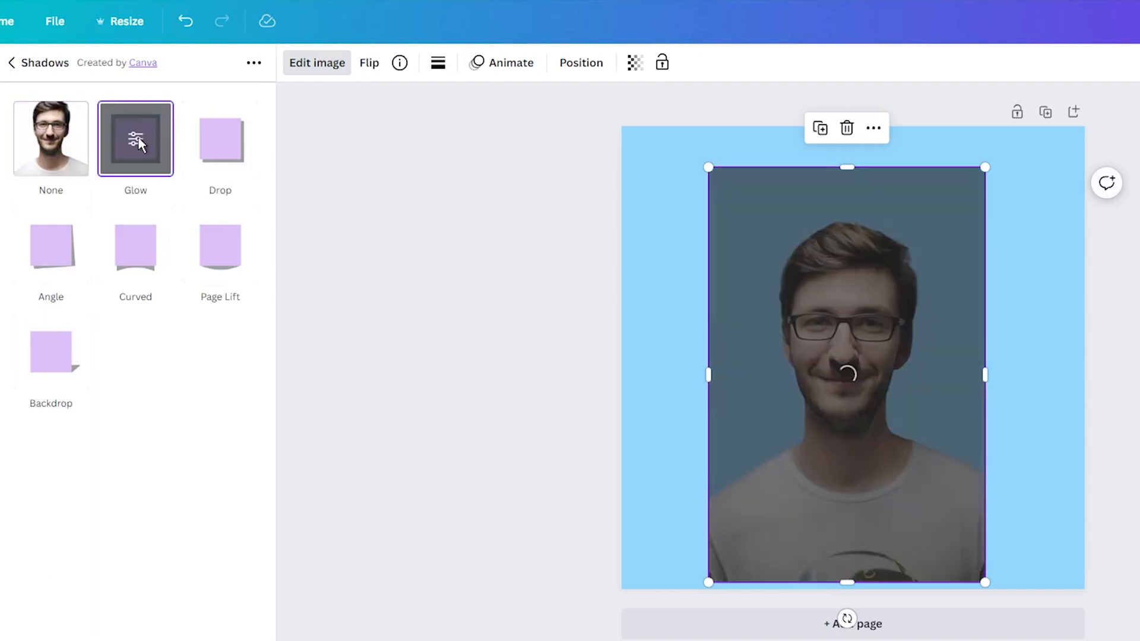
left_click(135, 139)
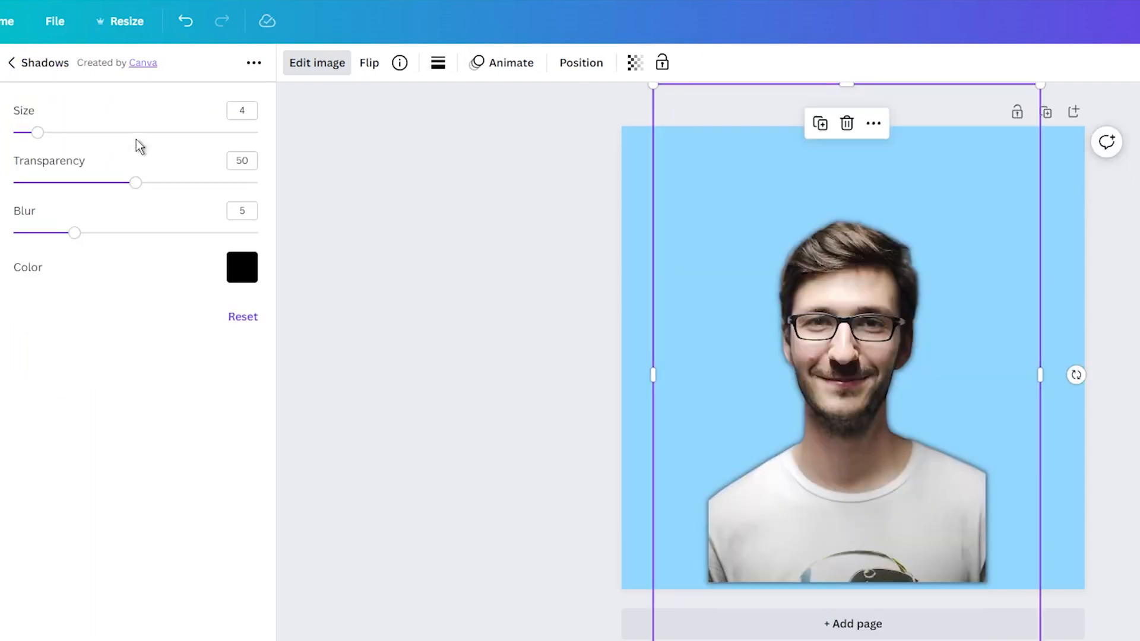
left_click(242, 266)
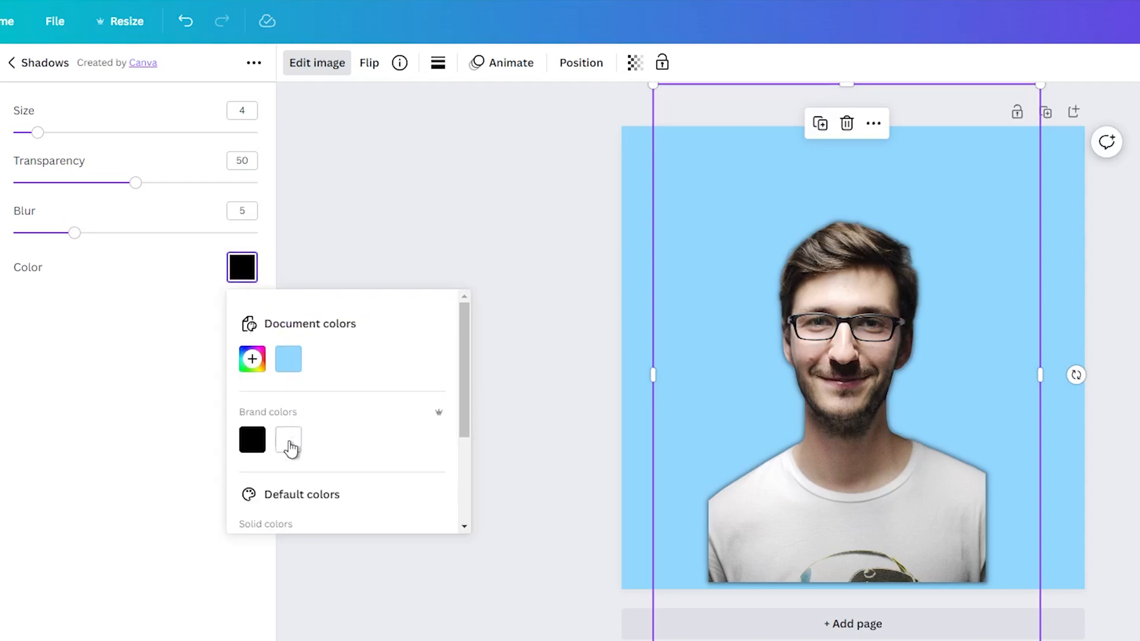
Make the glow white and adjust its size and transparency.
left_click(288, 445)
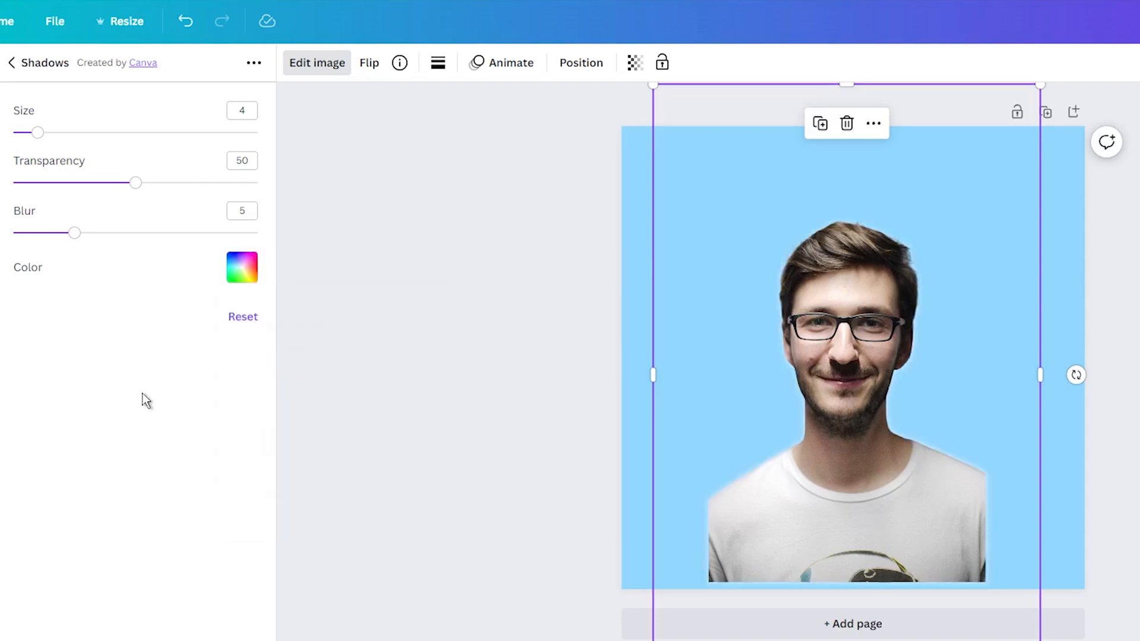
left_click_drag(38, 132, 87, 132)
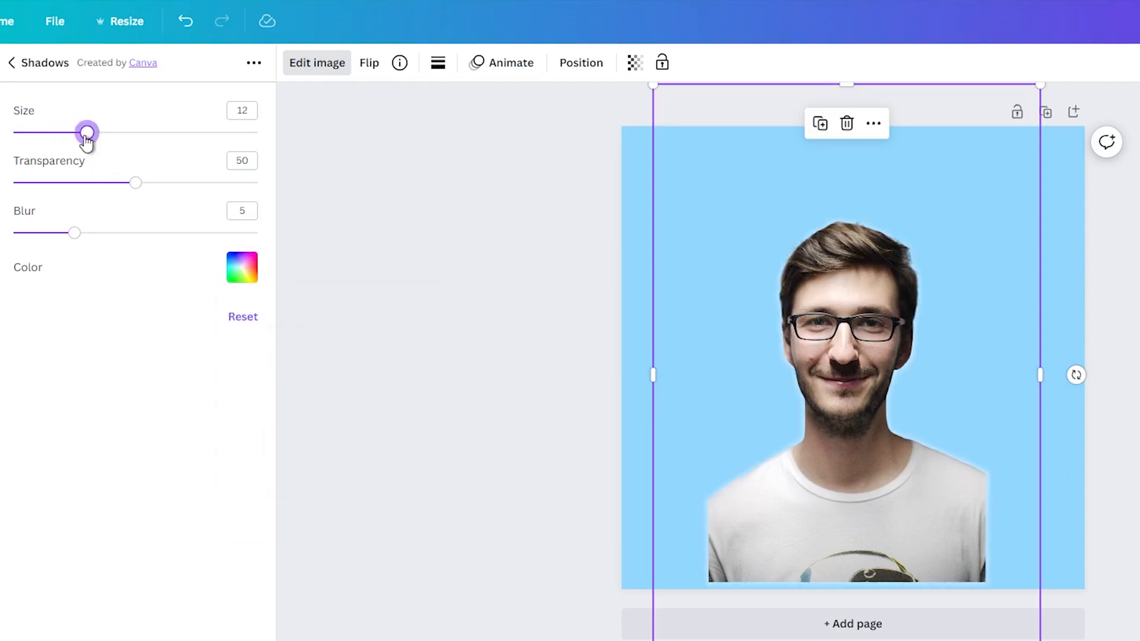
left_click_drag(88, 132, 80, 133)
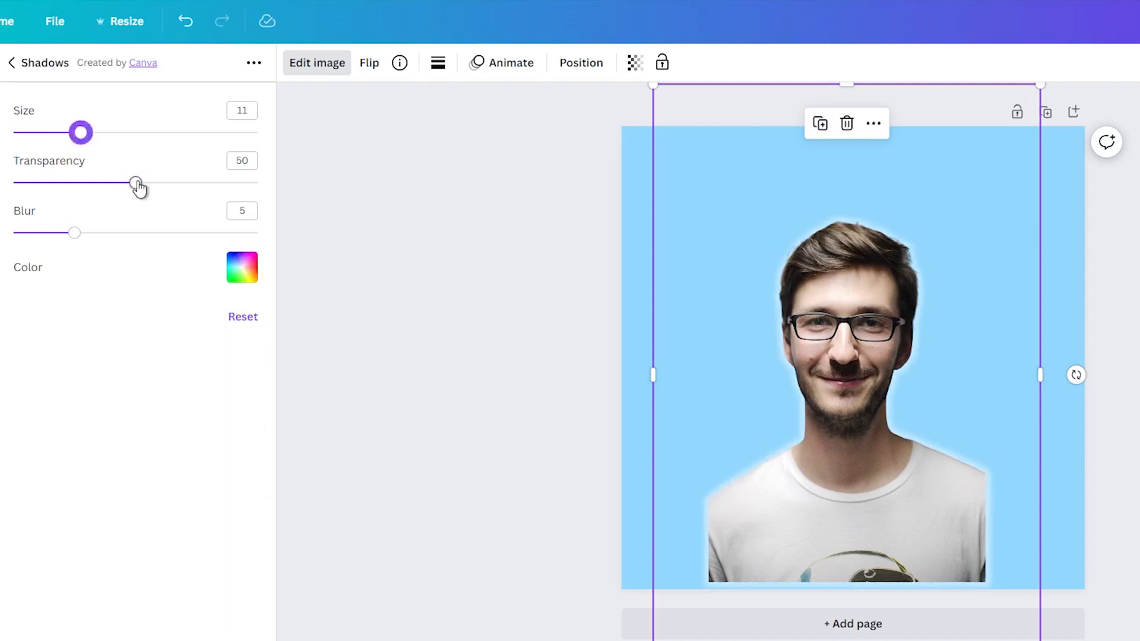
left_click_drag(138, 184, 256, 183)
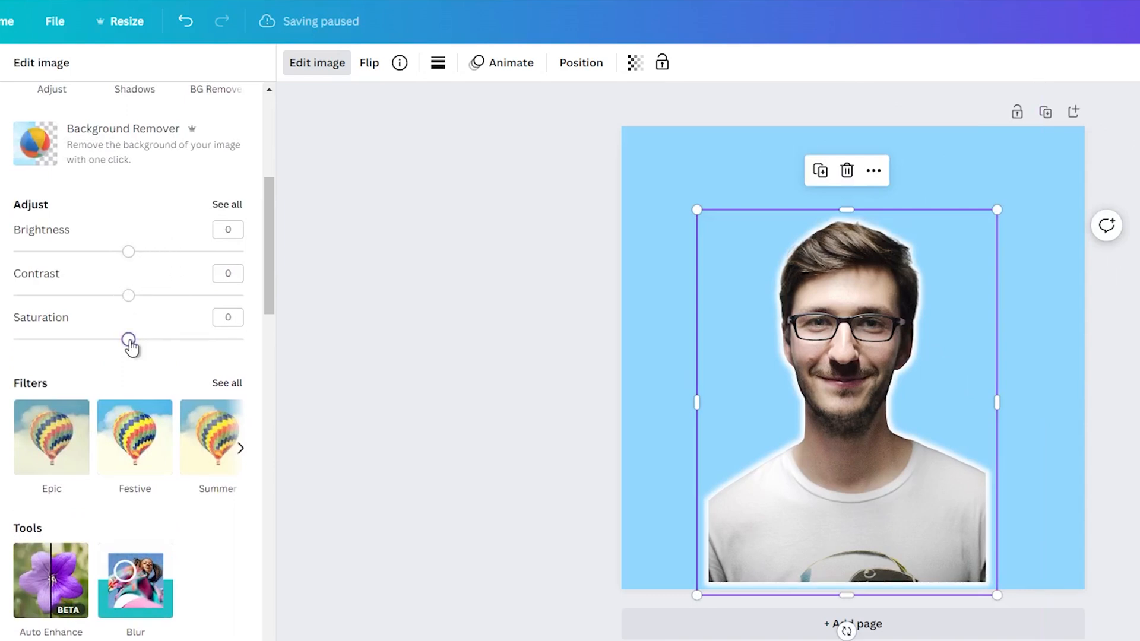
Drop saturation to -95 for black-and-white, then enlarge the portrait toward the page bottom.
left_click_drag(129, 340, 19, 340)
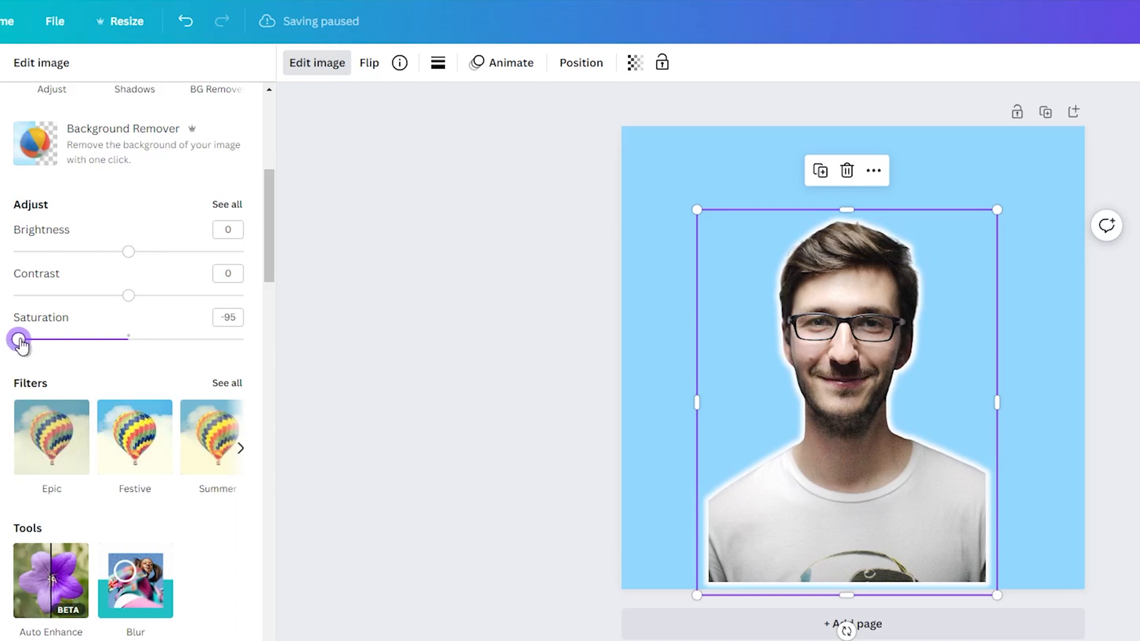
left_click_drag(19, 338, 9, 337)
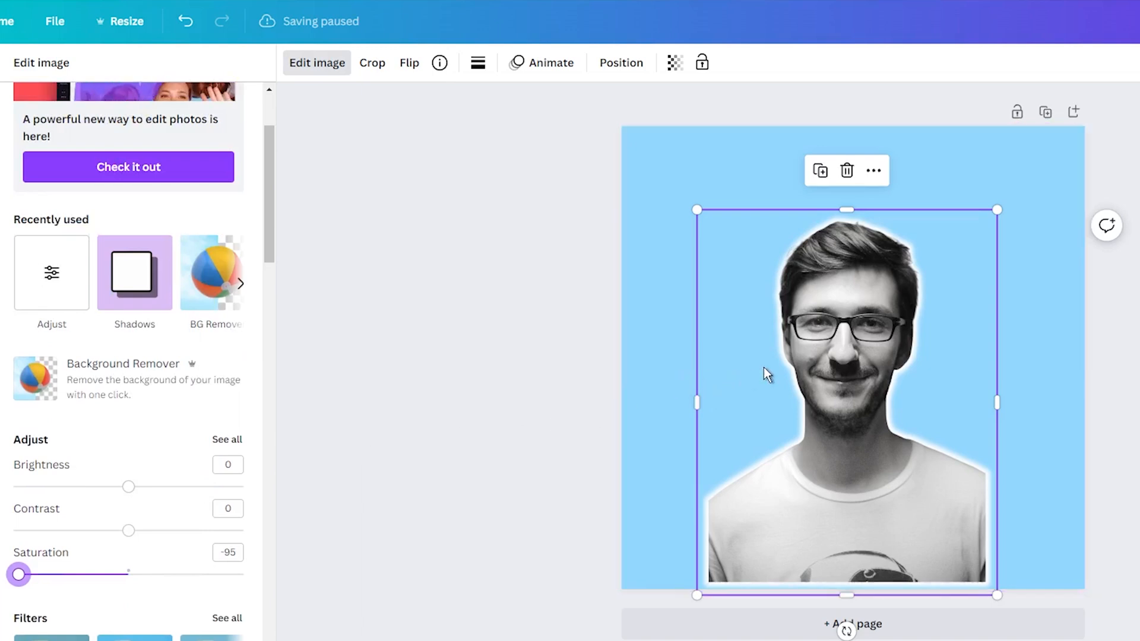
left_click_drag(1000, 211, 967, 195)
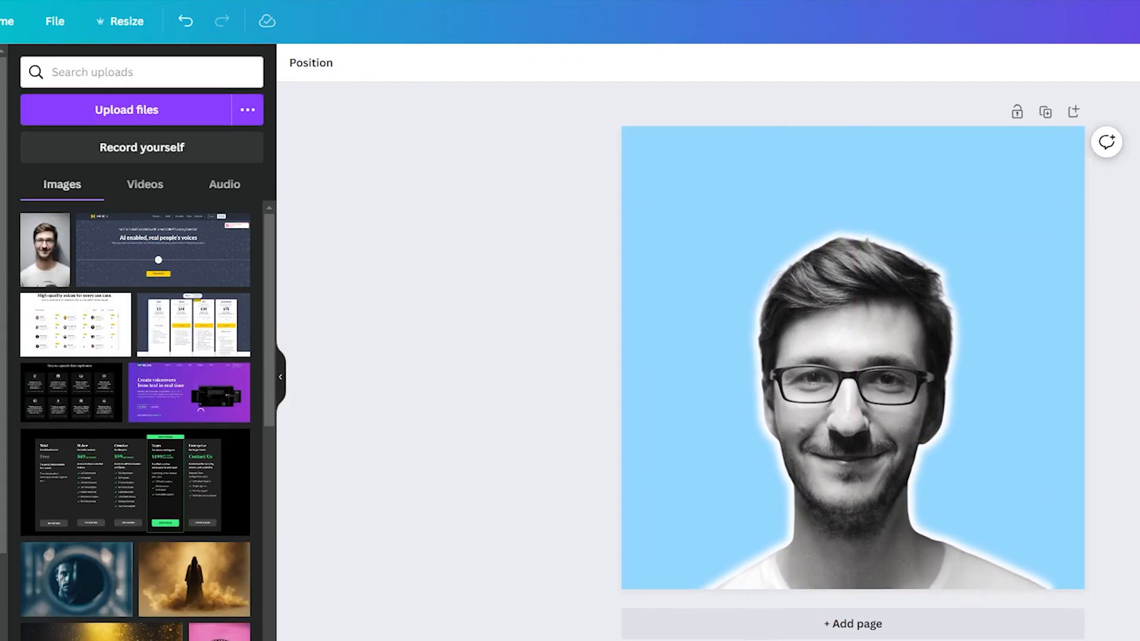
Scale the portrait up so head and shoulders fill the lower right, then deselect.
left_click(807, 414)
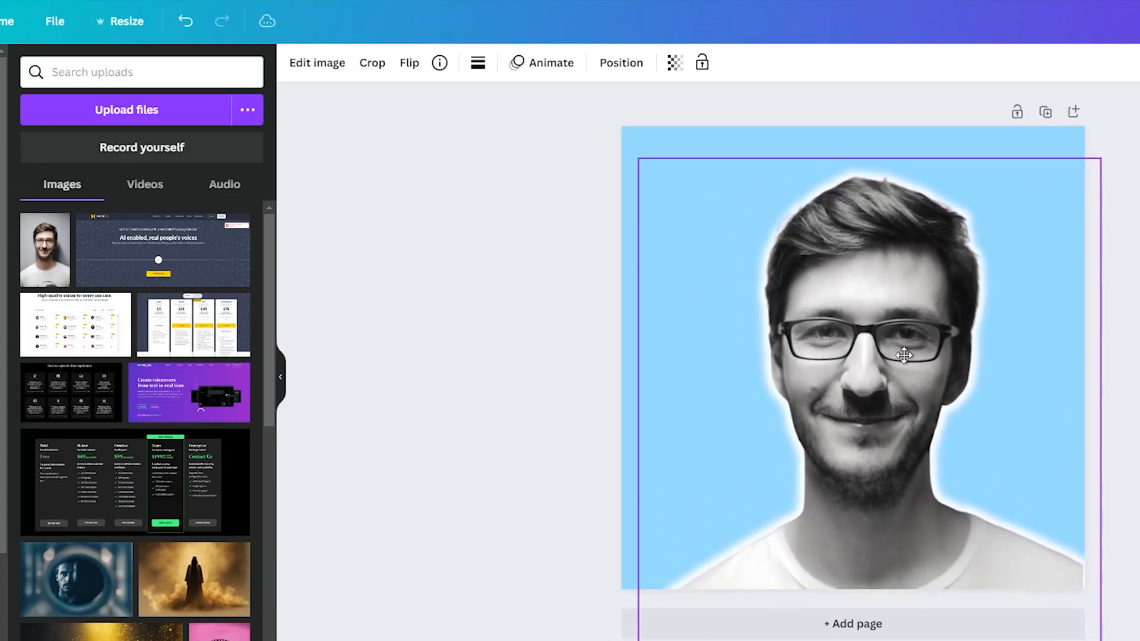
left_click(547, 367)
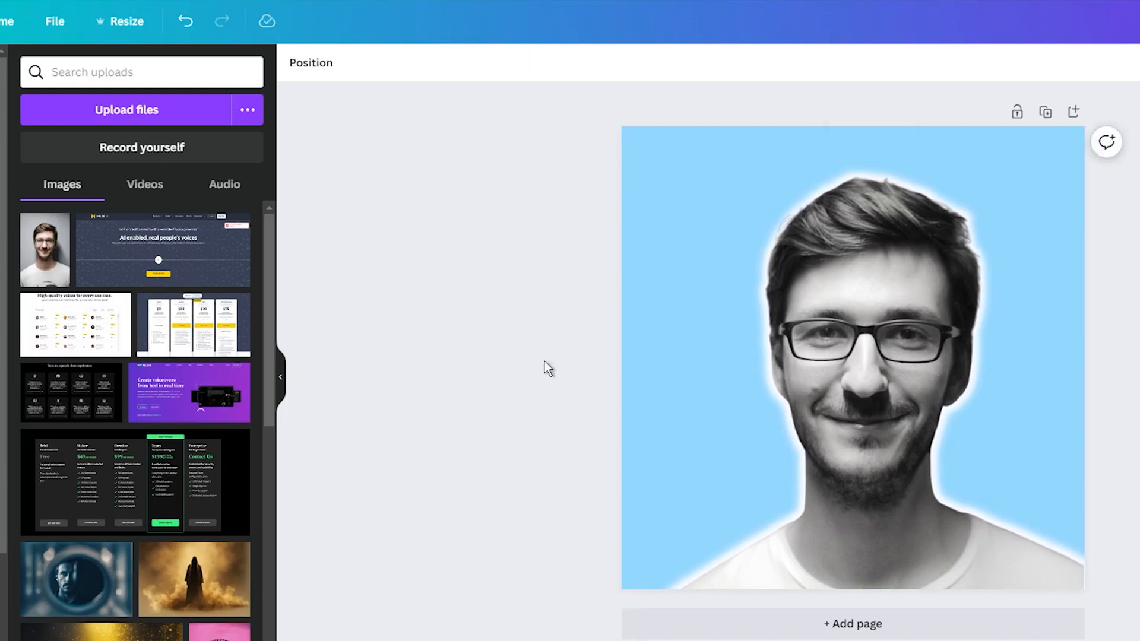
mouse_move(537, 362)
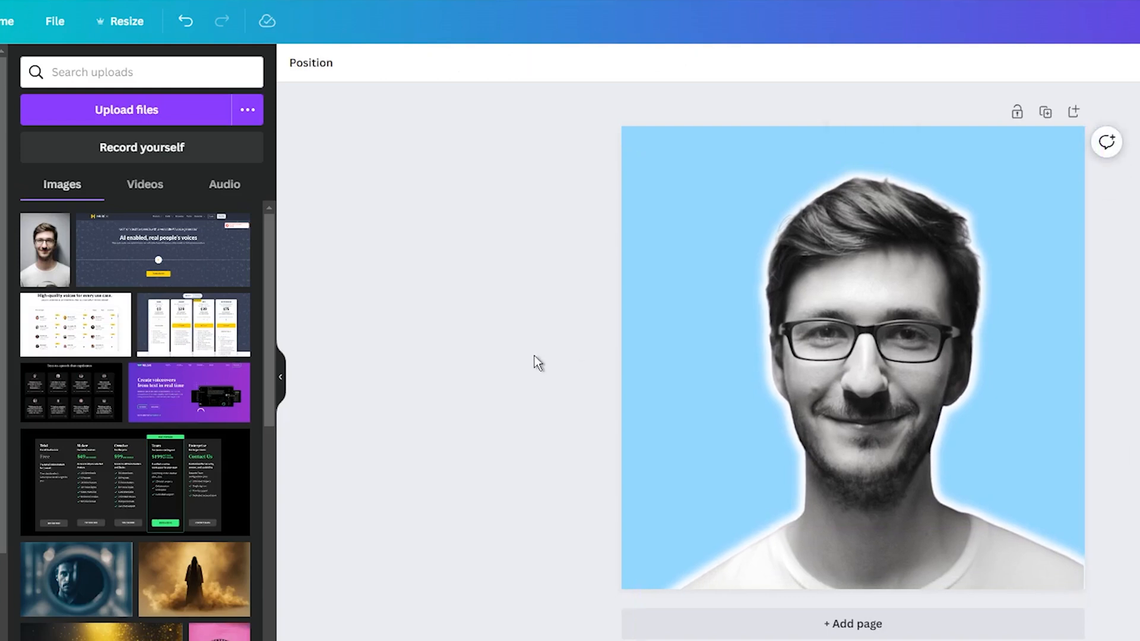